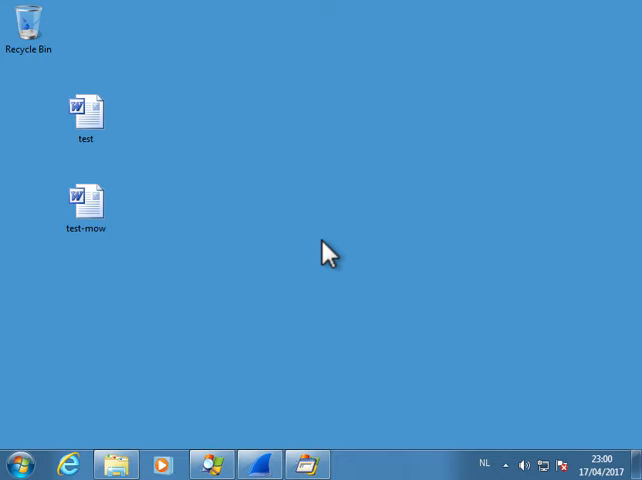
pyautogui.moveTo(344, 214)
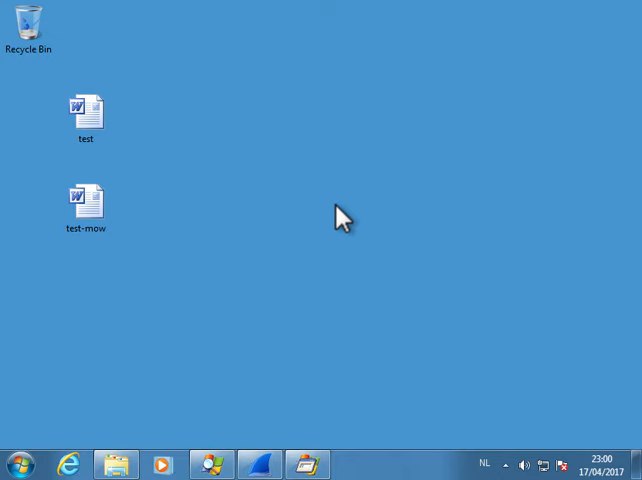
pyautogui.moveTo(135, 235)
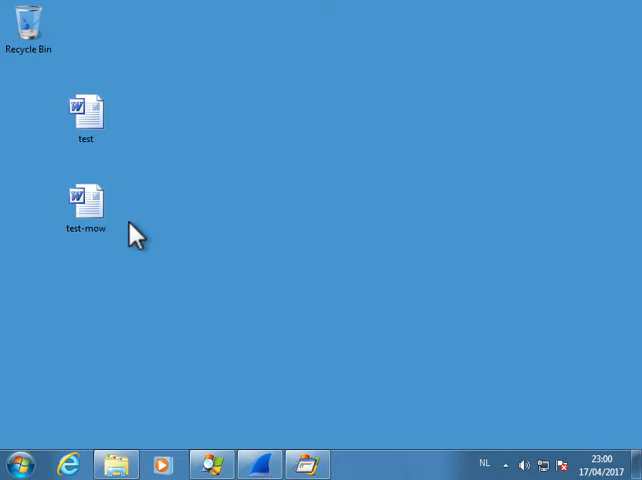
pyautogui.moveTo(198, 225)
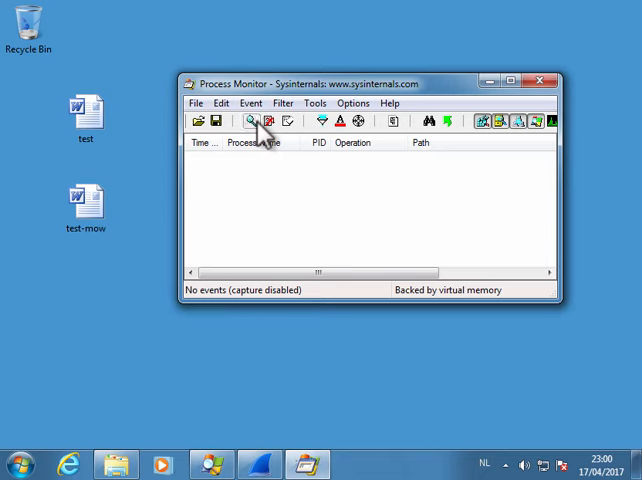
# - Minimize Process Monitor and select the 'test' document on the desktop
pyautogui.click(548, 80)
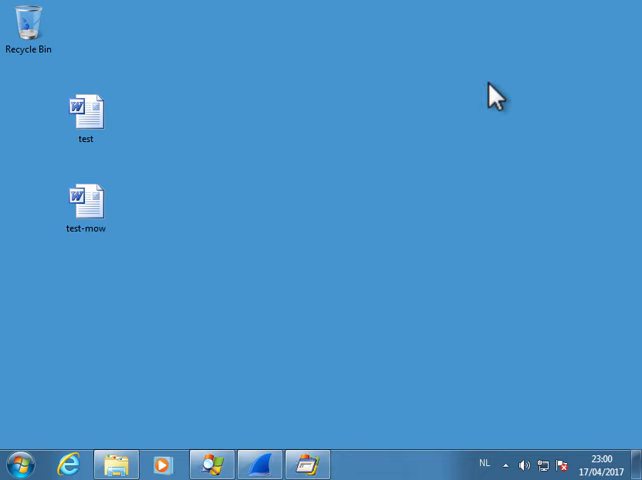
pyautogui.click(86, 110)
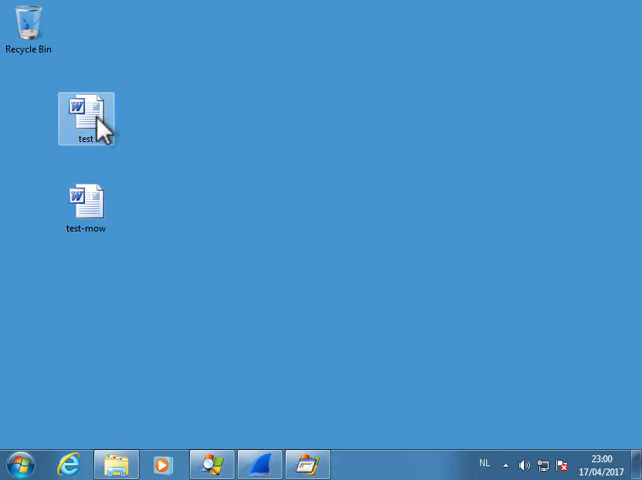
# - Open the 'test' document in Word from the desktop
pyautogui.doubleClick(86, 116)
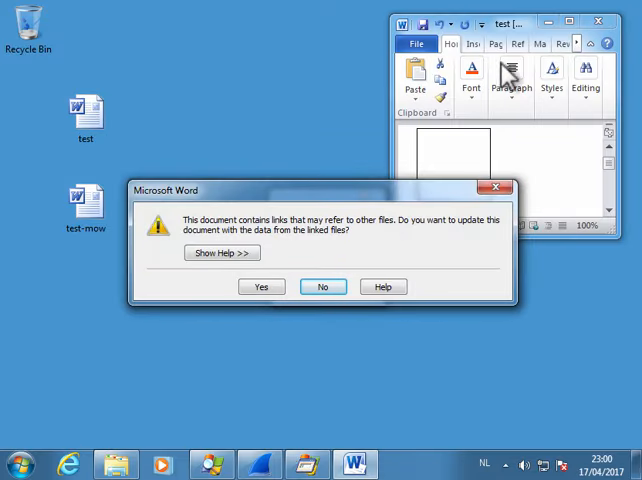
pyautogui.moveTo(243, 220)
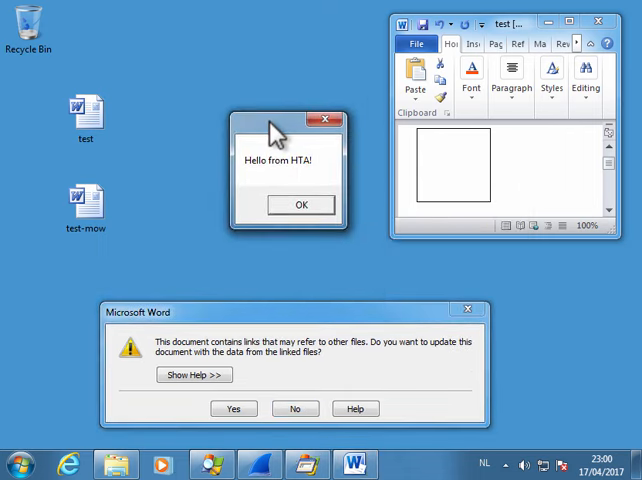
pyautogui.moveTo(320, 206)
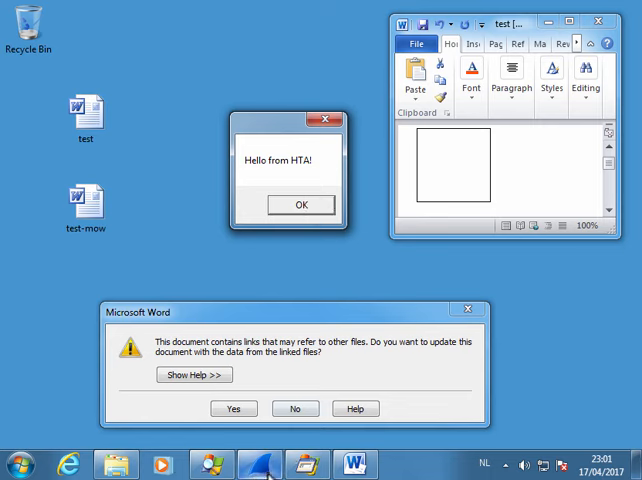
pyautogui.moveTo(505, 227)
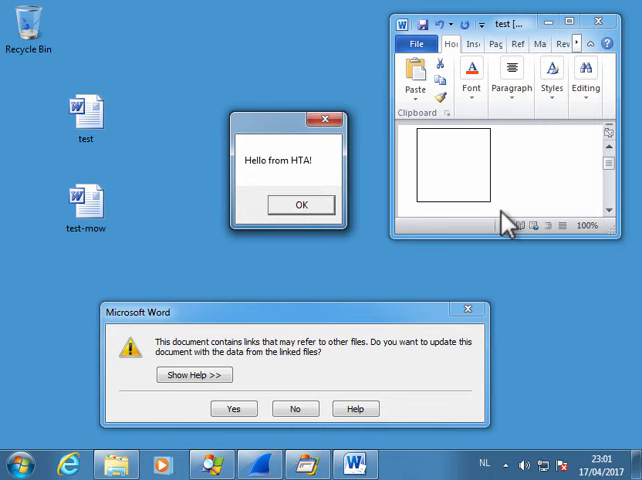
pyautogui.moveTo(265, 465)
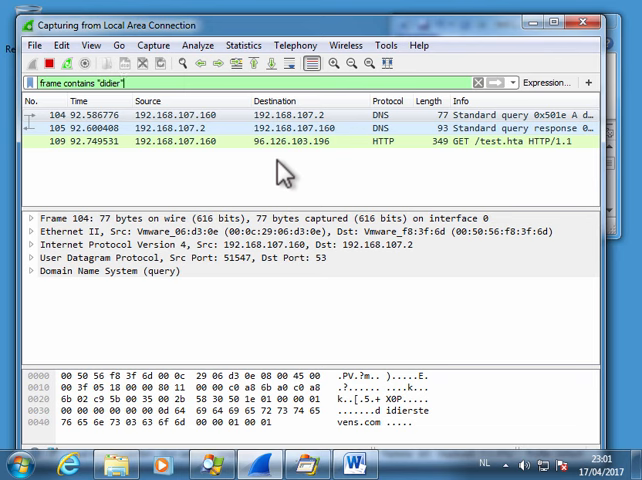
pyautogui.moveTo(468, 183)
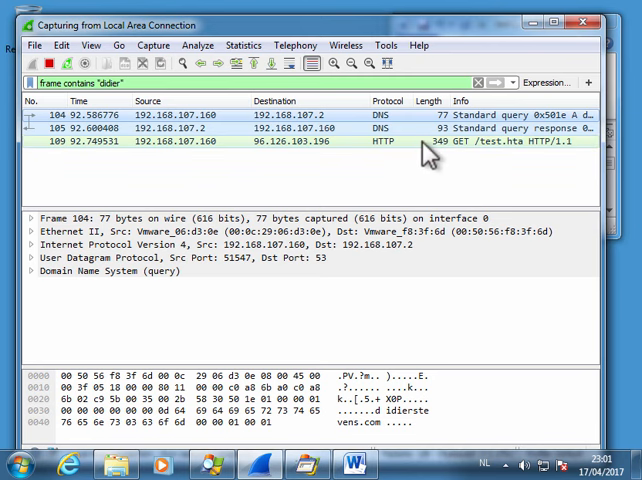
# - Select the HTTP GET /test.hta packet in the didier-filtered packet list
pyautogui.click(300, 141)
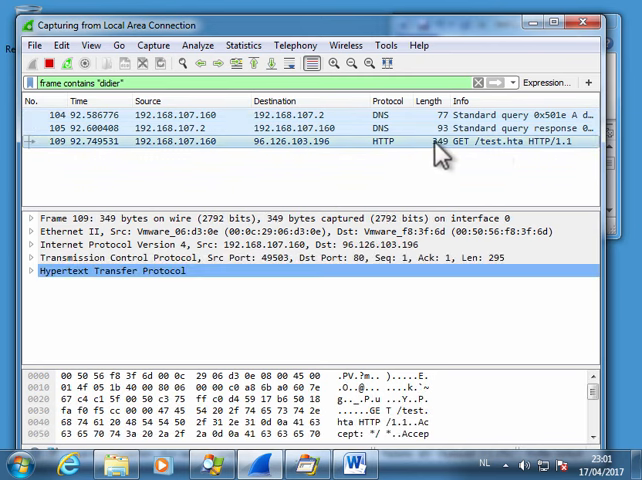
pyautogui.moveTo(270, 155)
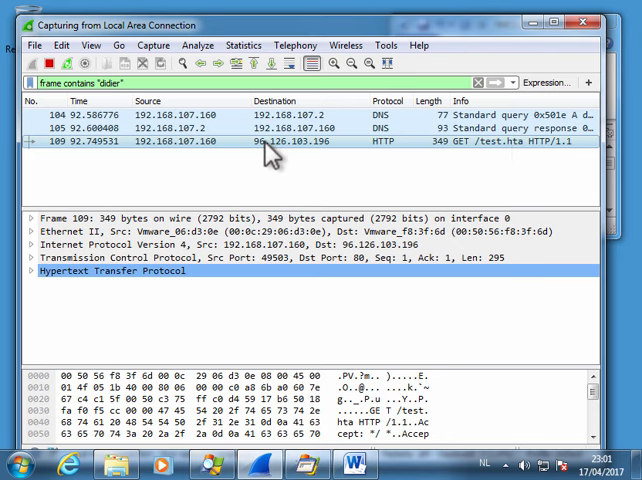
# - Follow the HTTP stream, highlight the VBScript 'Hello from HTA!' payload, and close the view
pyautogui.rightClick(270, 155)
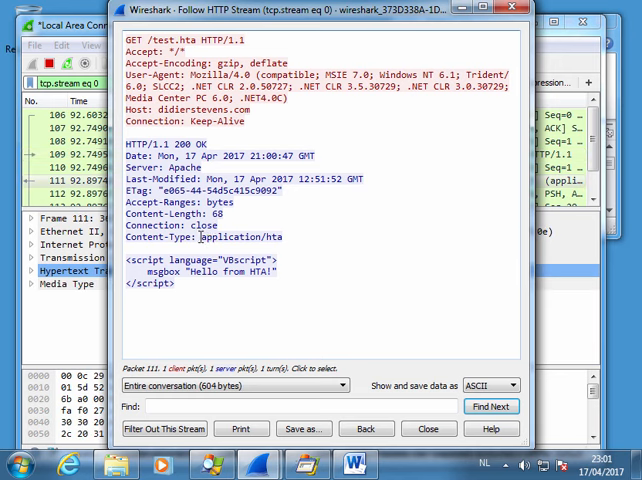
pyautogui.doubleClick(240, 238)
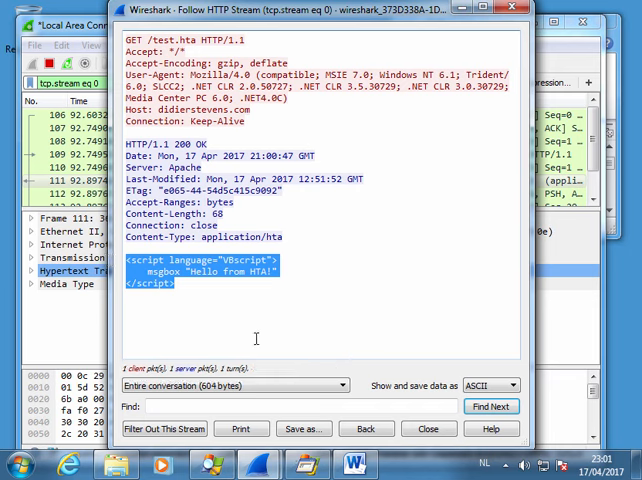
pyautogui.moveTo(458, 428)
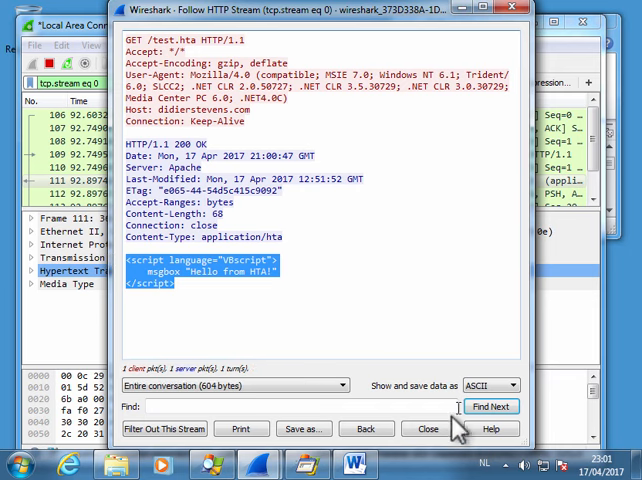
pyautogui.click(427, 428)
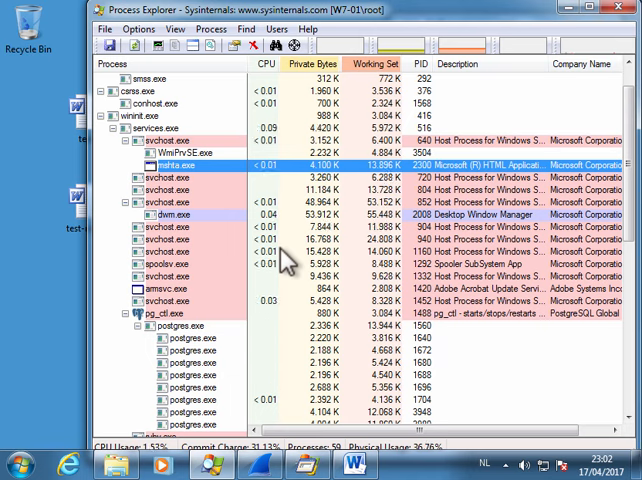
pyautogui.moveTo(565, 40)
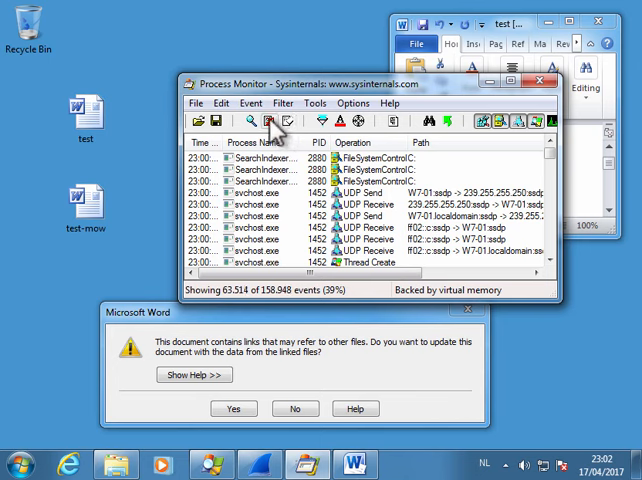
# - Show Process Monitor's process tree and scroll to mshta.exe under svchost
pyautogui.click(352, 103)
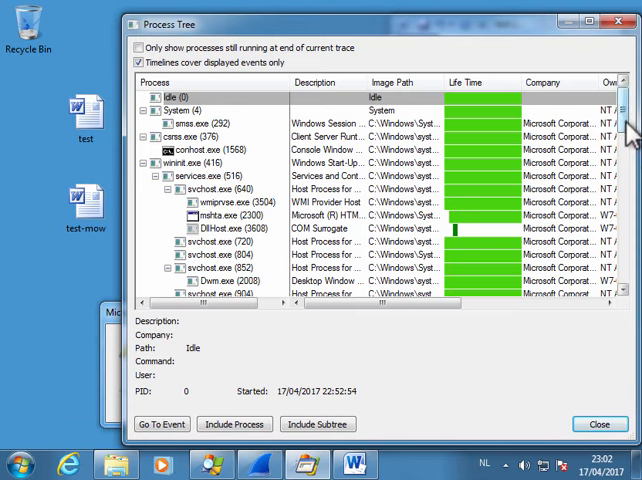
pyautogui.scroll(-3)
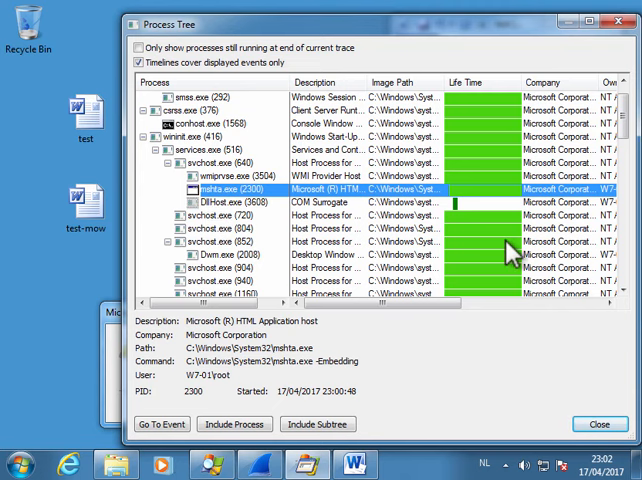
pyautogui.moveTo(455, 150)
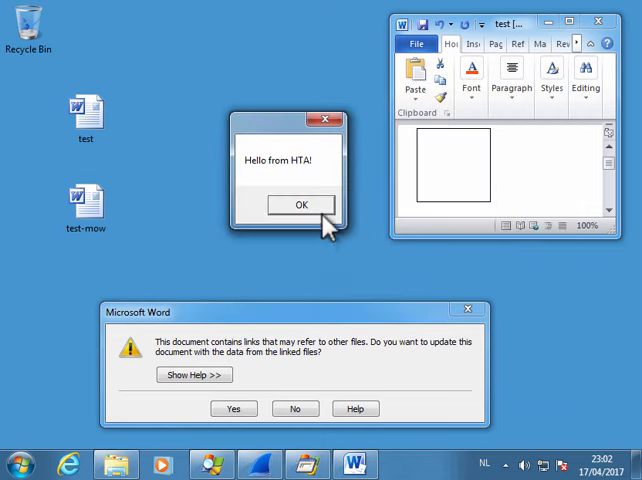
# - Dismiss the HTA box, links prompt and memory warning, then close Word without saving
pyautogui.click(298, 204)
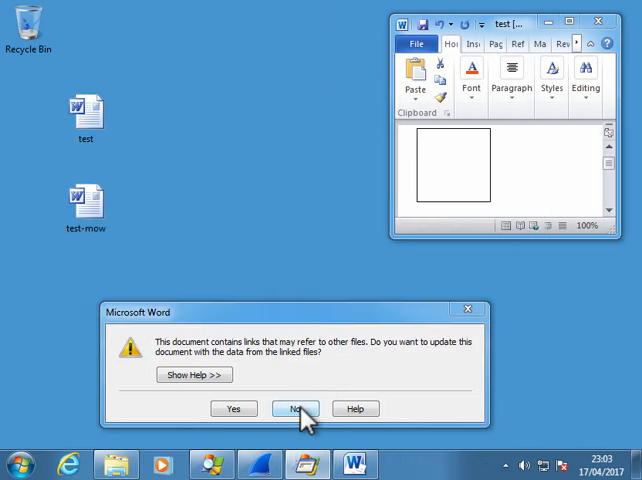
pyautogui.click(294, 408)
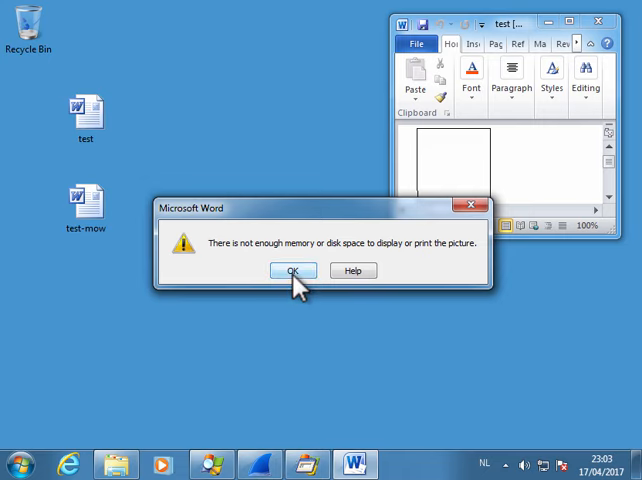
pyautogui.click(291, 271)
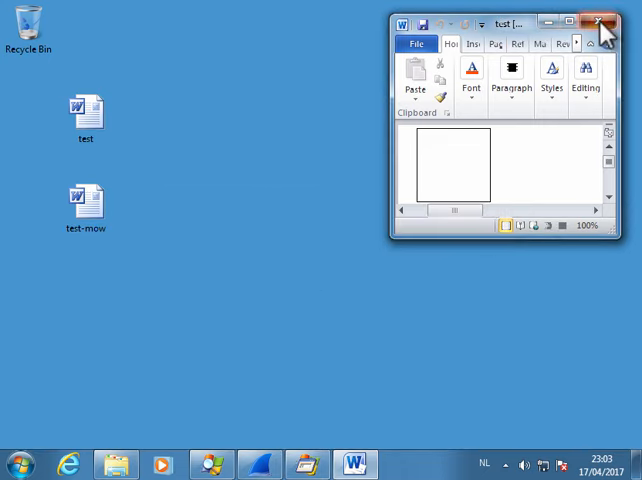
pyautogui.click(600, 22)
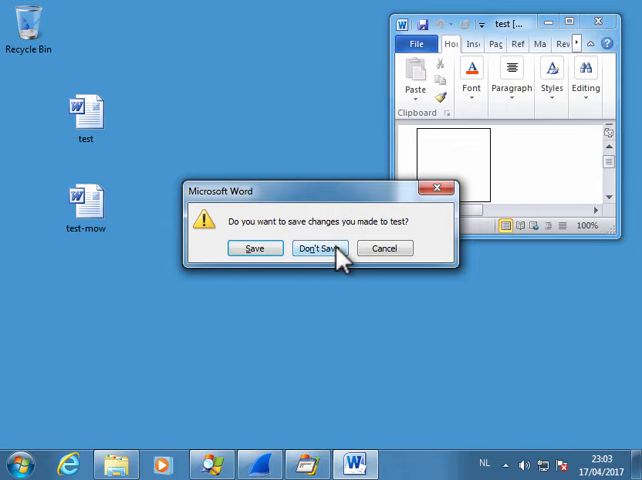
pyautogui.click(318, 248)
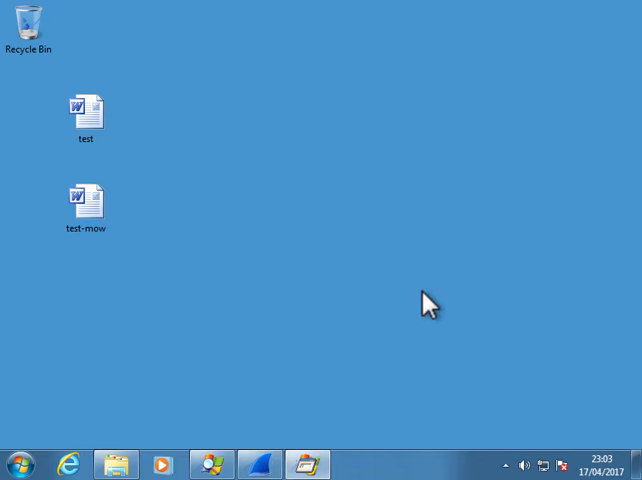
pyautogui.moveTo(293, 340)
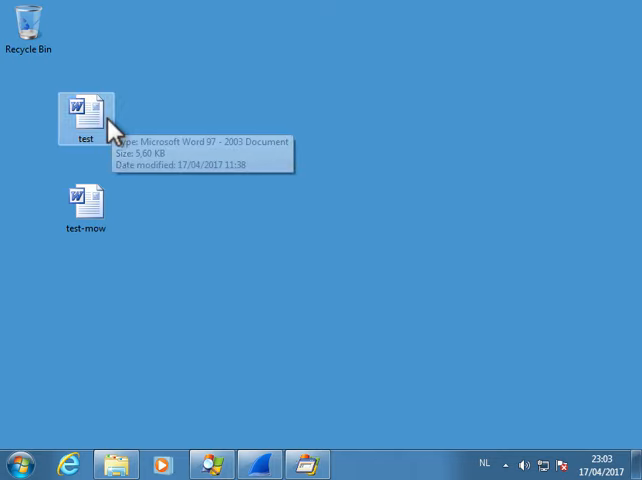
pyautogui.moveTo(249, 94)
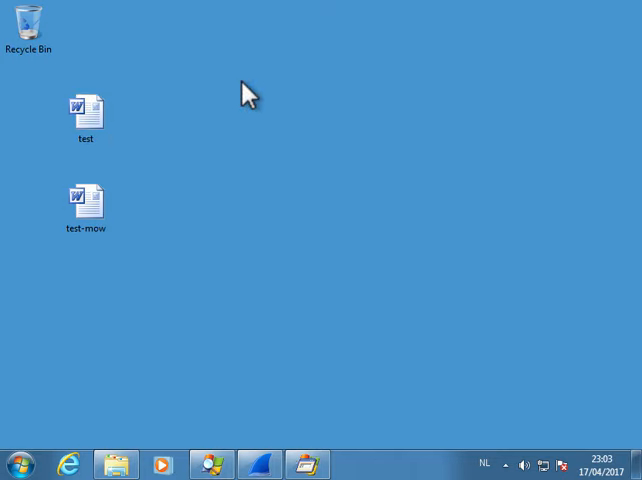
pyautogui.moveTo(137, 220)
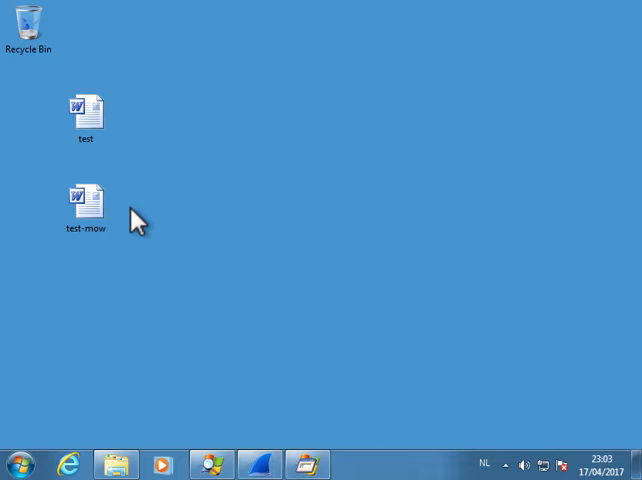
# - Open test-mow's properties, check the 'came from another computer' notice, and close them
pyautogui.click(86, 203)
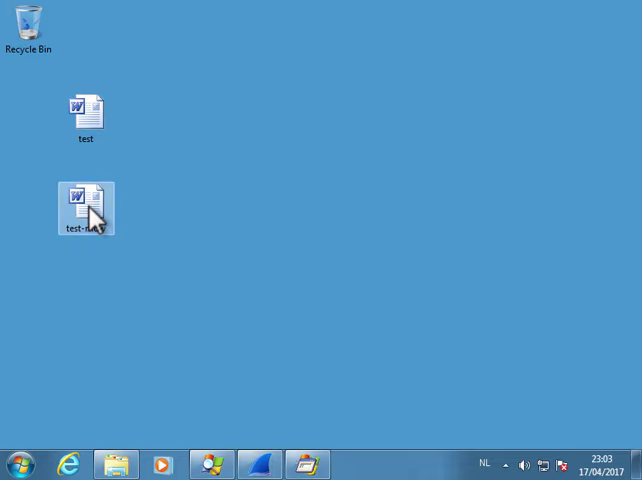
pyautogui.rightClick(85, 208)
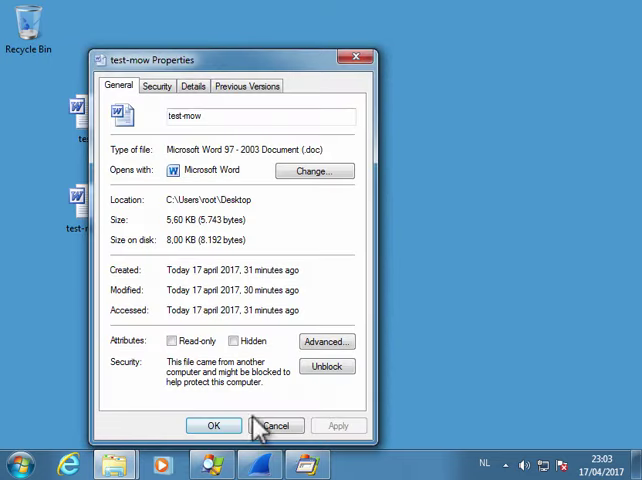
pyautogui.moveTo(270, 375)
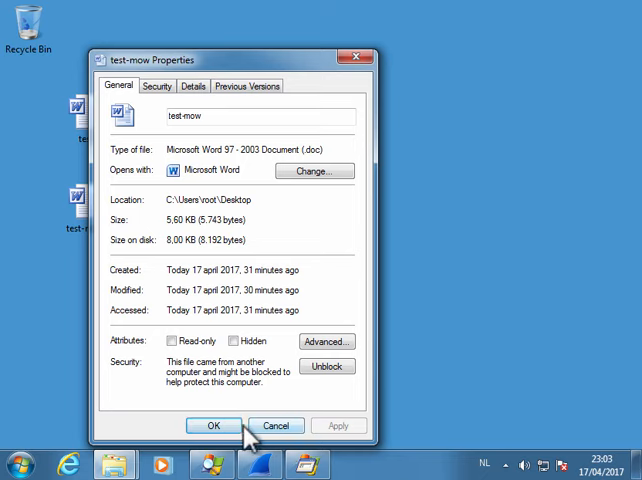
pyautogui.click(213, 425)
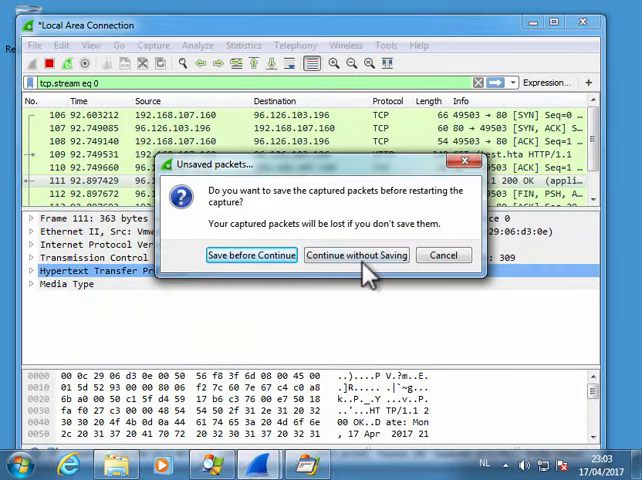
# - Restart the Wireshark capture without saving and bring Process Monitor forward
pyautogui.click(357, 255)
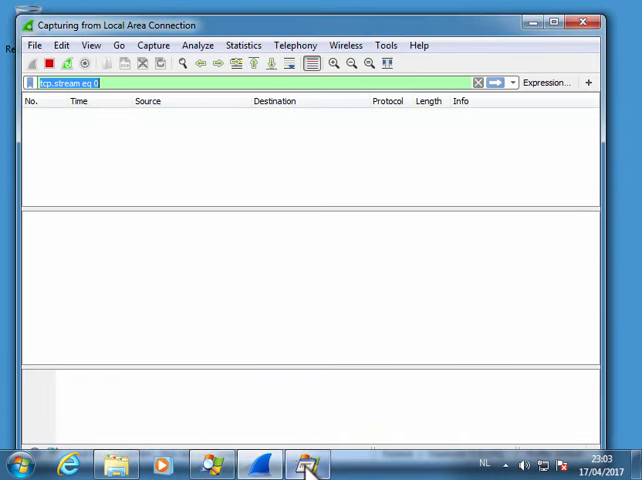
pyautogui.click(305, 463)
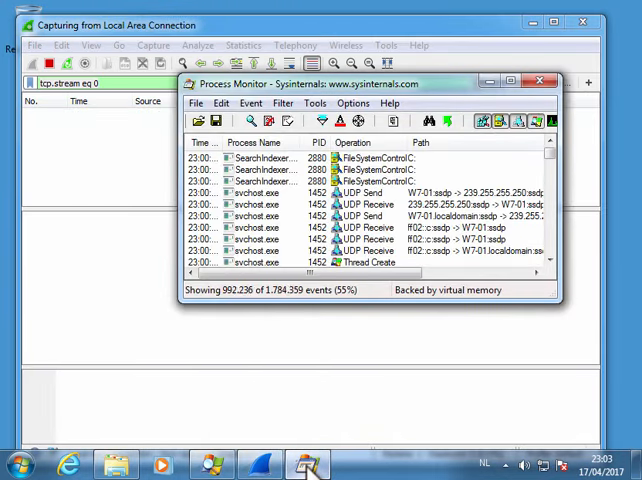
pyautogui.moveTo(286, 122)
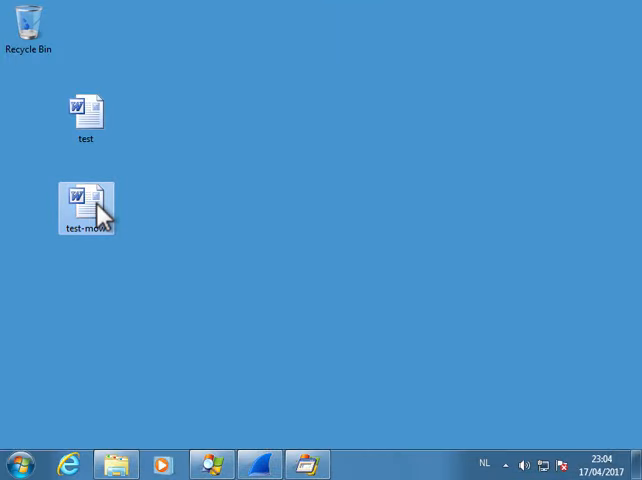
# - Open the test-mow document from the desktop in Word
pyautogui.doubleClick(85, 200)
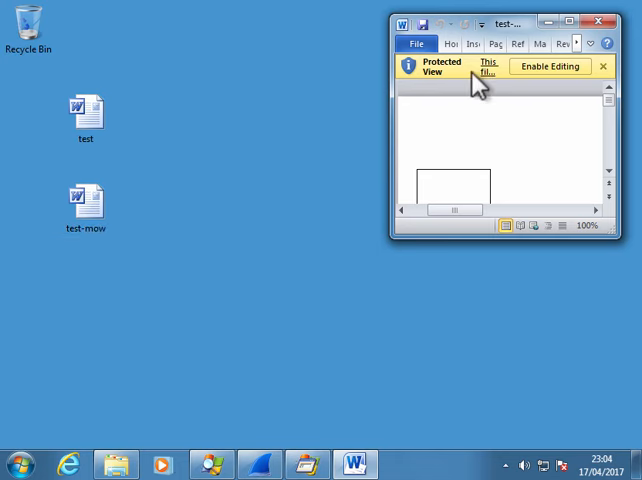
pyautogui.moveTo(305, 440)
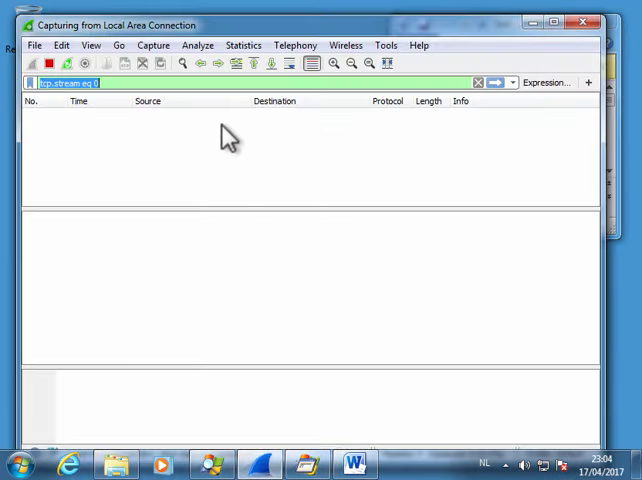
pyautogui.moveTo(430, 88)
pyautogui.write('fr')
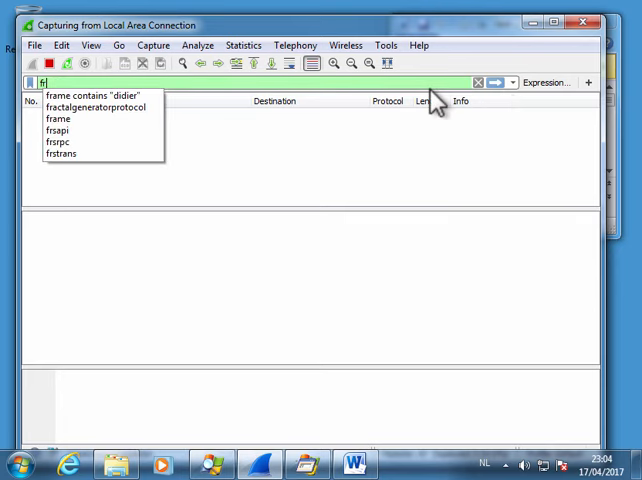
# - Apply the frame contains "didier" filter in Wireshark, then bring Process Monitor forward
pyautogui.click(91, 95)
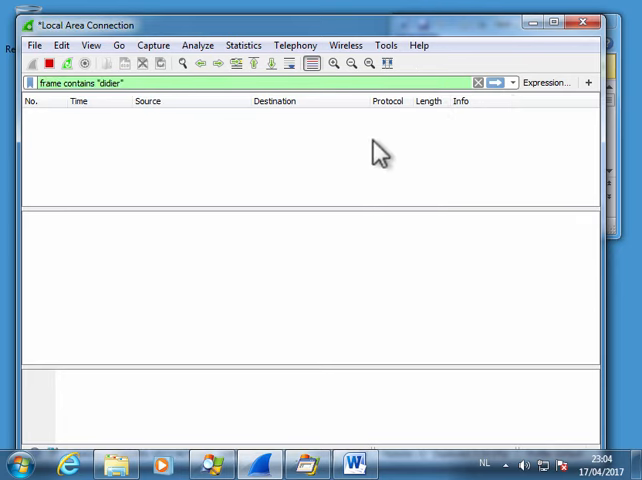
pyautogui.moveTo(134, 148)
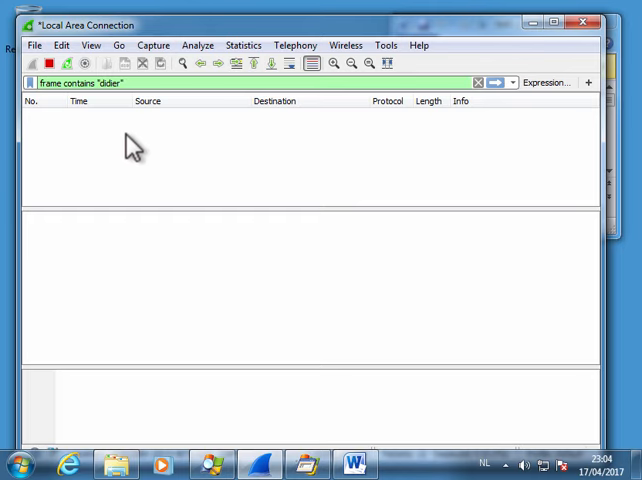
pyautogui.moveTo(424, 153)
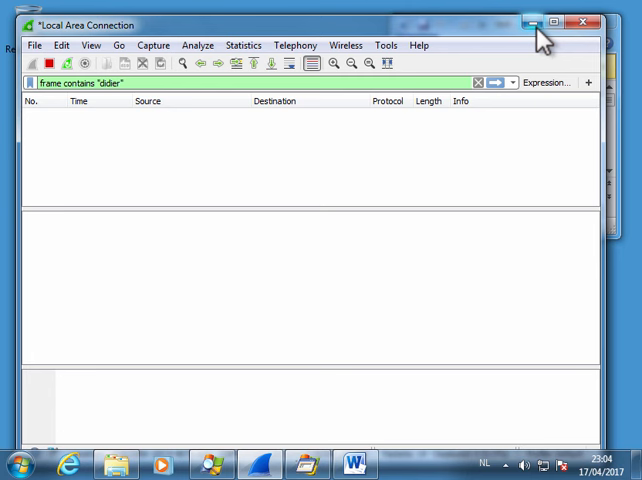
pyautogui.click(305, 463)
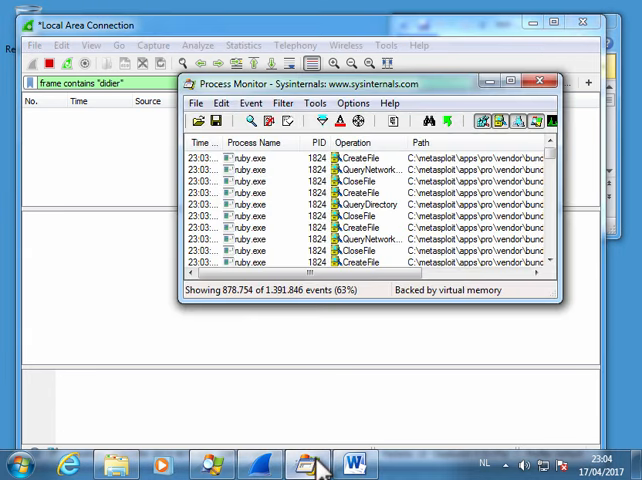
pyautogui.click(315, 103)
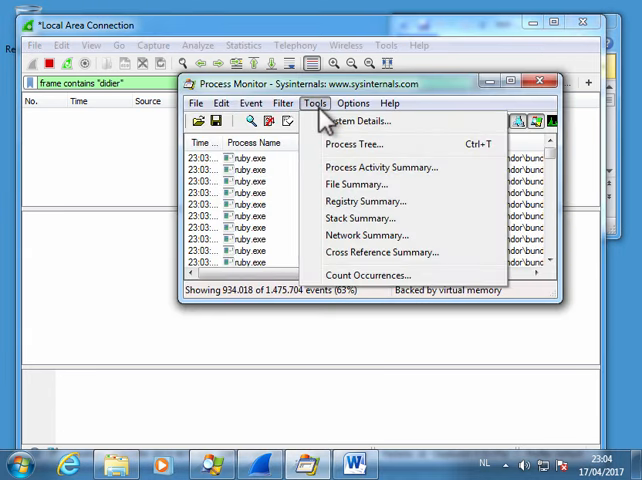
pyautogui.moveTo(400, 145)
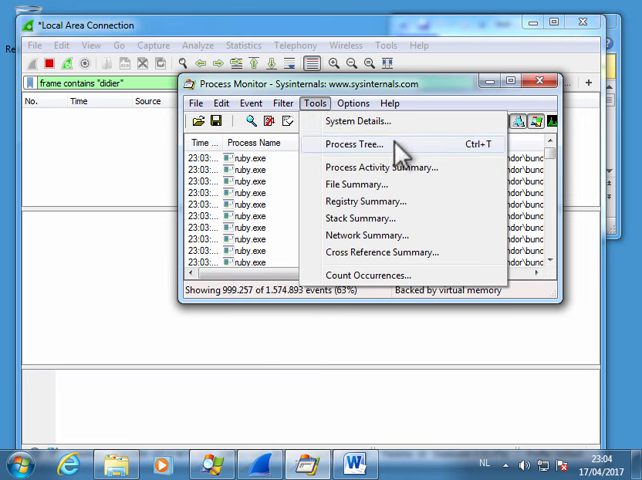
pyautogui.click(366, 144)
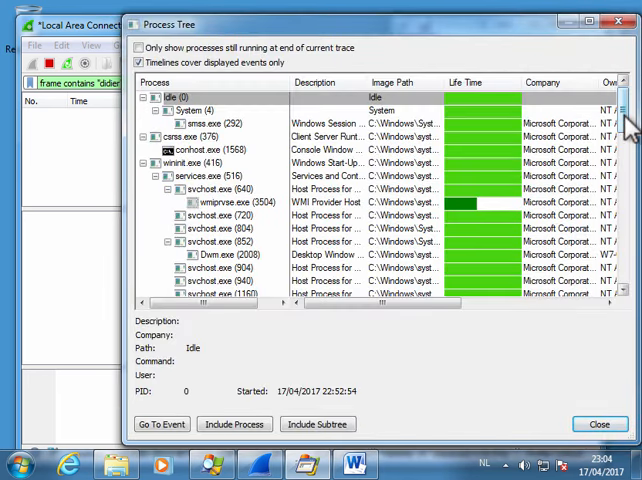
pyautogui.scroll(-3)
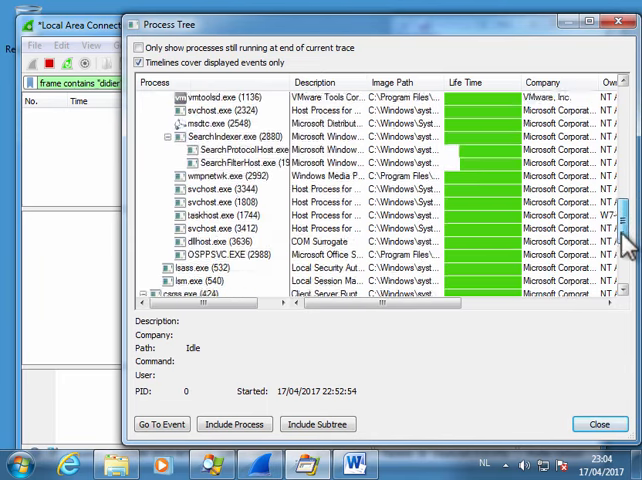
pyautogui.scroll(-3)
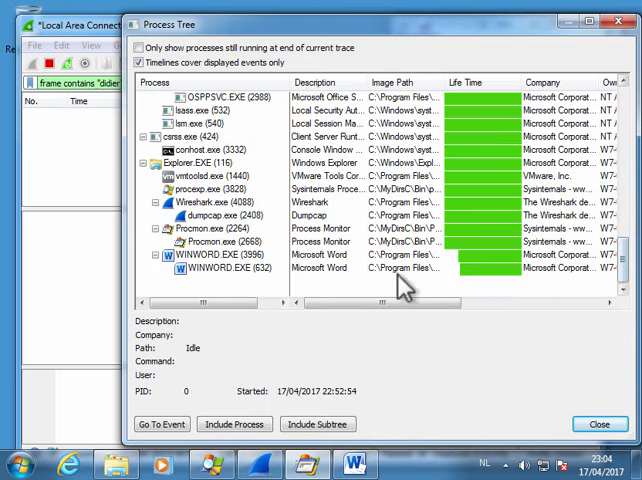
pyautogui.click(230, 268)
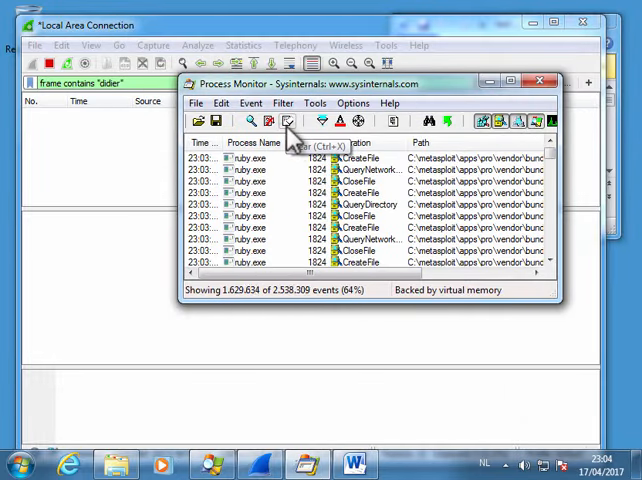
# - Clear all captured events from Process Monitor's event list
pyautogui.click(286, 121)
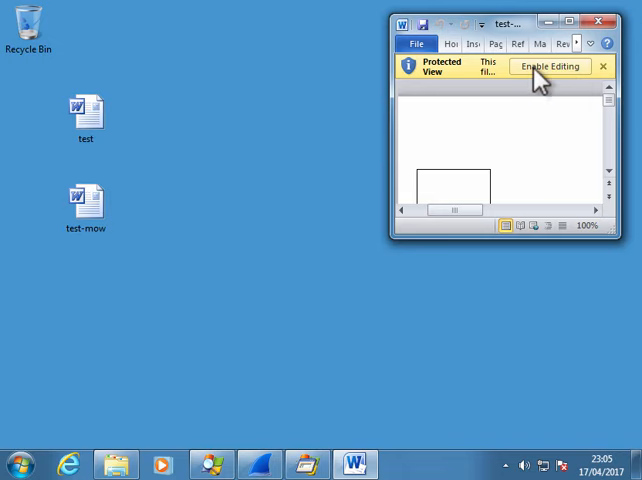
# - Enable editing on test-mow, then dismiss the 'Hello from HTA!' message and close the HTA window
pyautogui.click(540, 66)
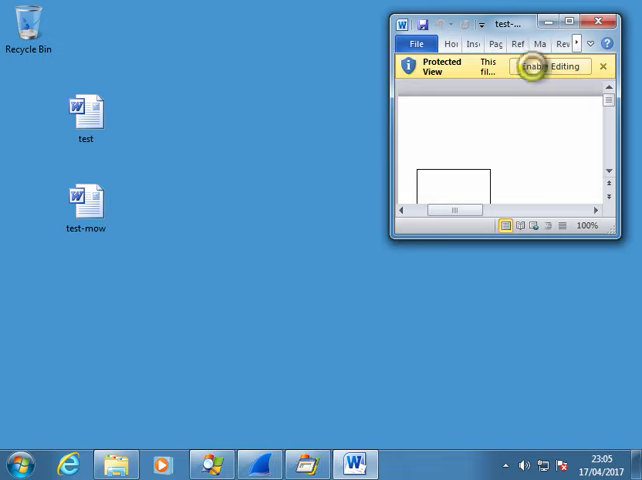
pyautogui.click(547, 66)
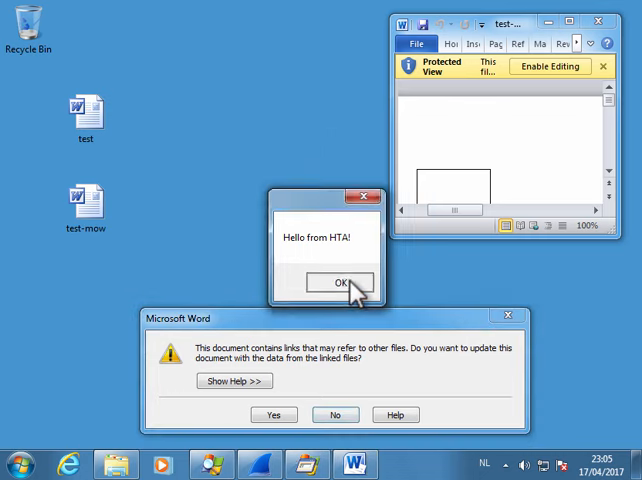
pyautogui.click(340, 282)
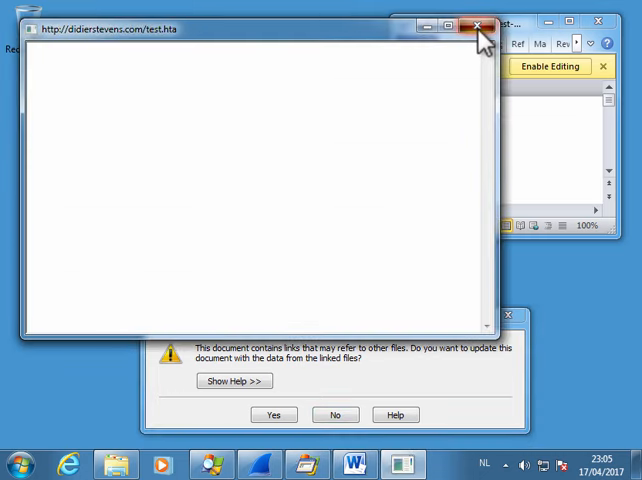
pyautogui.click(478, 25)
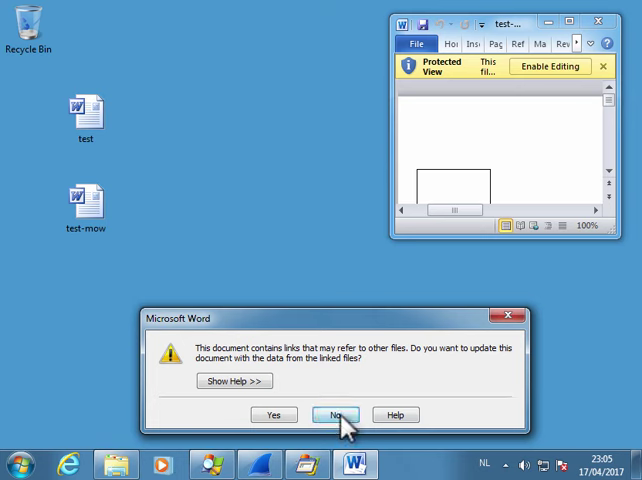
# - Decline updating linked files, dismiss the memory warning, and close the document without saving
pyautogui.click(336, 414)
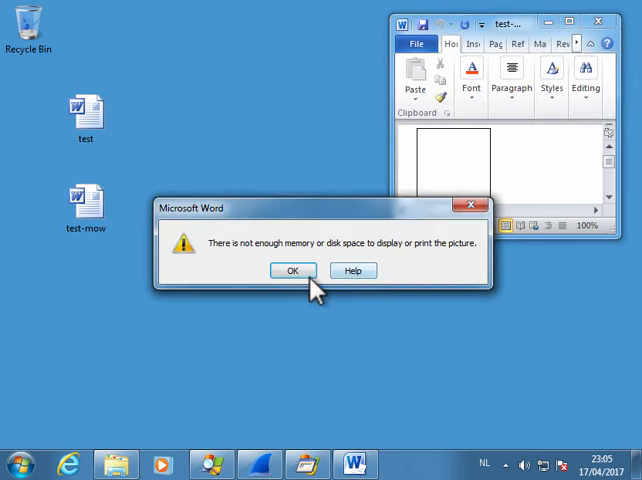
pyautogui.click(291, 271)
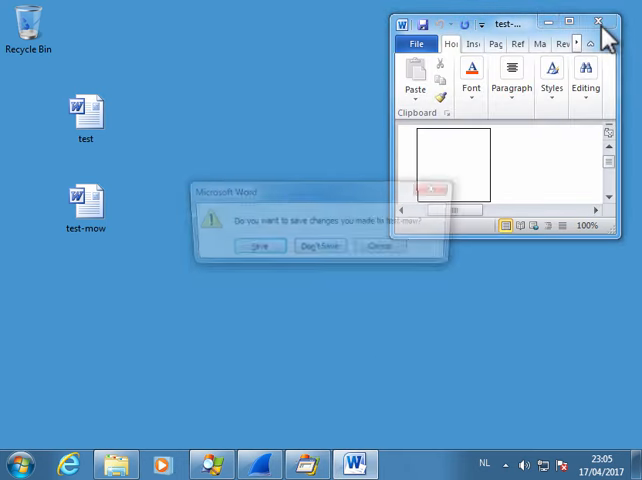
pyautogui.click(318, 245)
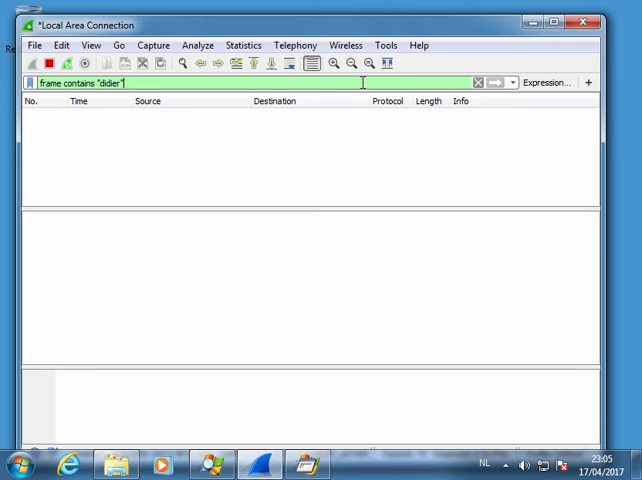
pyautogui.moveTo(265, 155)
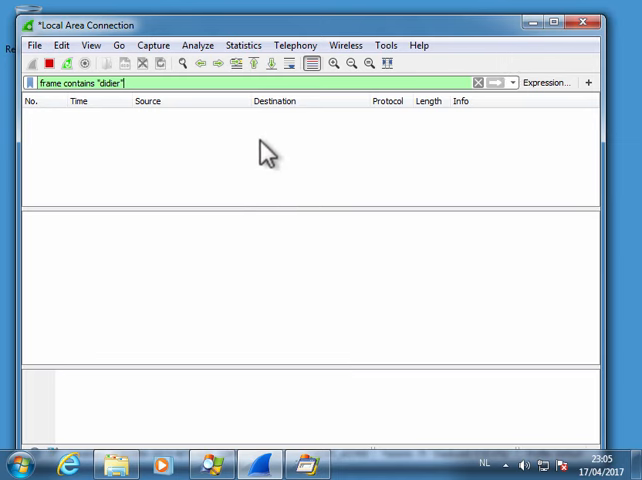
pyautogui.moveTo(231, 205)
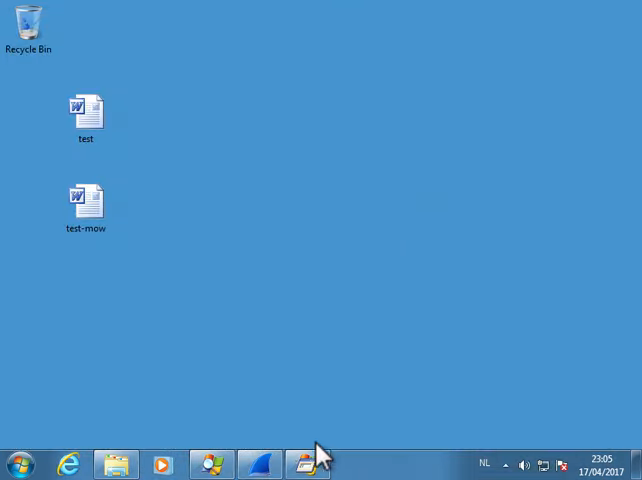
# - Bring Process Monitor's event list back into view after Wireshark's empty didier capture
pyautogui.click(308, 464)
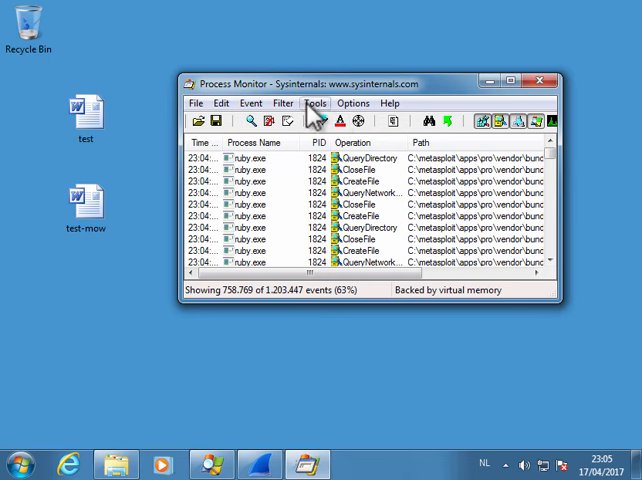